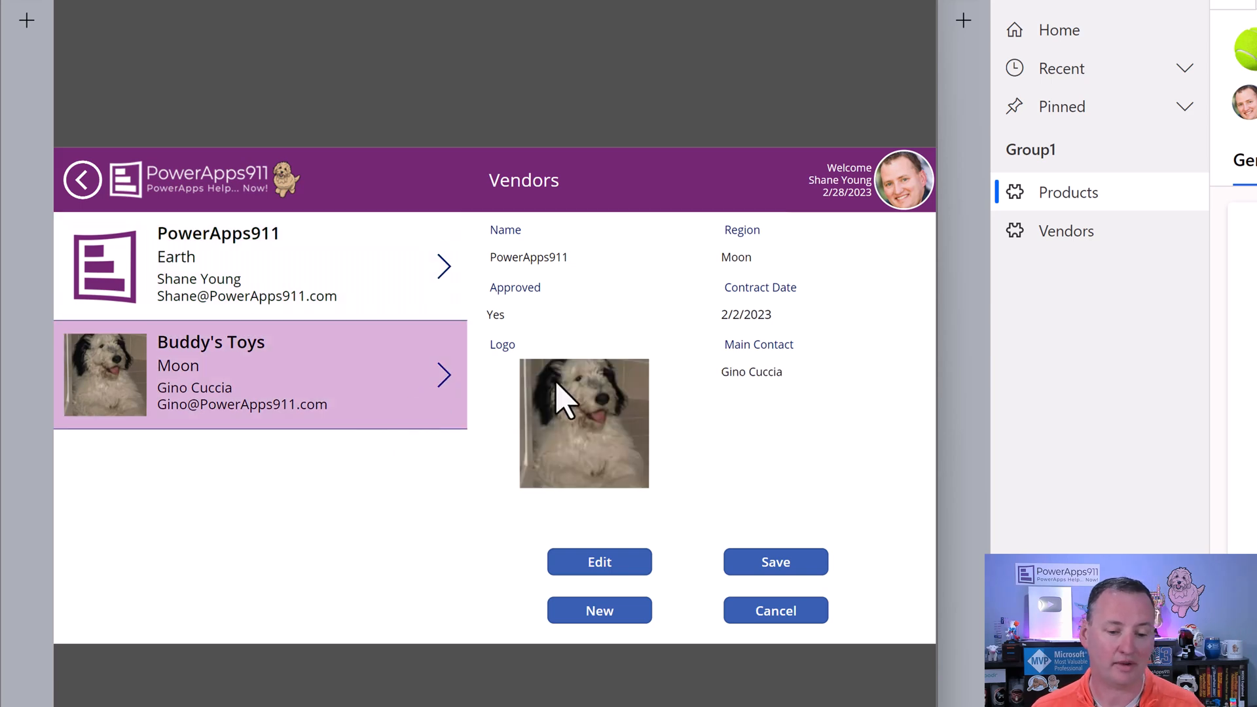
- View the Buddy's Toys vendor details, switch to Products and expand the vendor filter
left_click(598, 562)
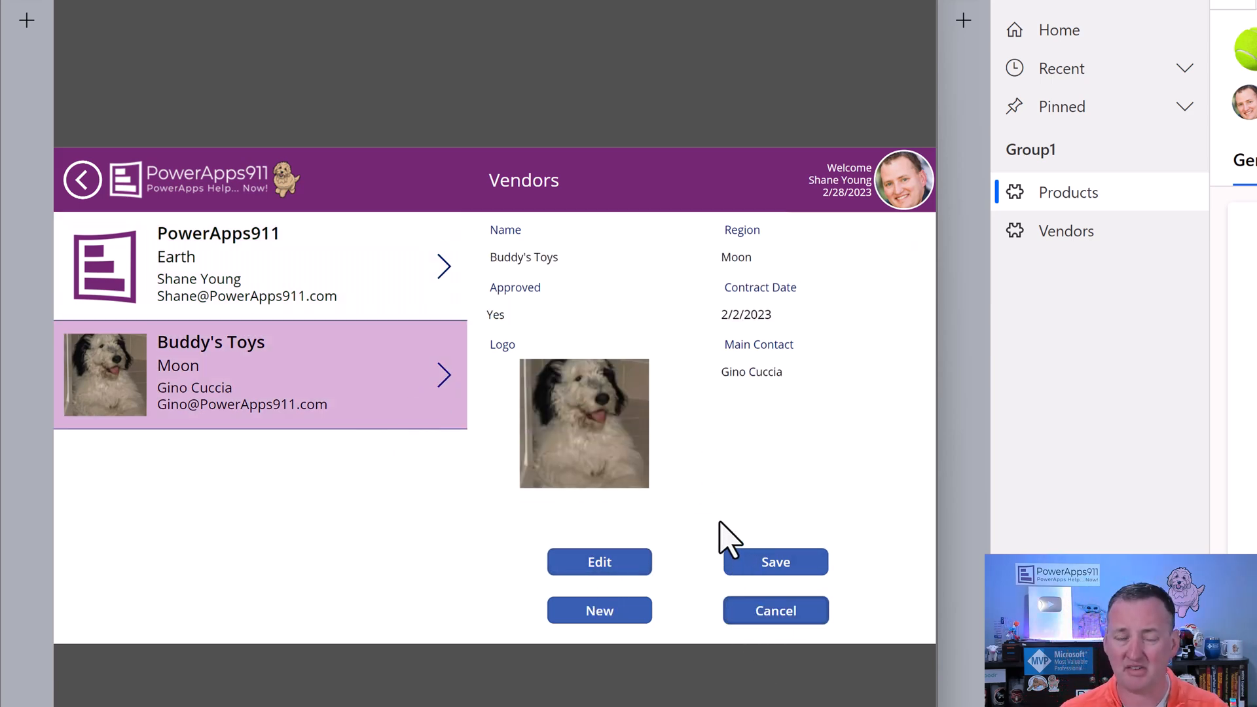
mouse_move(64, 220)
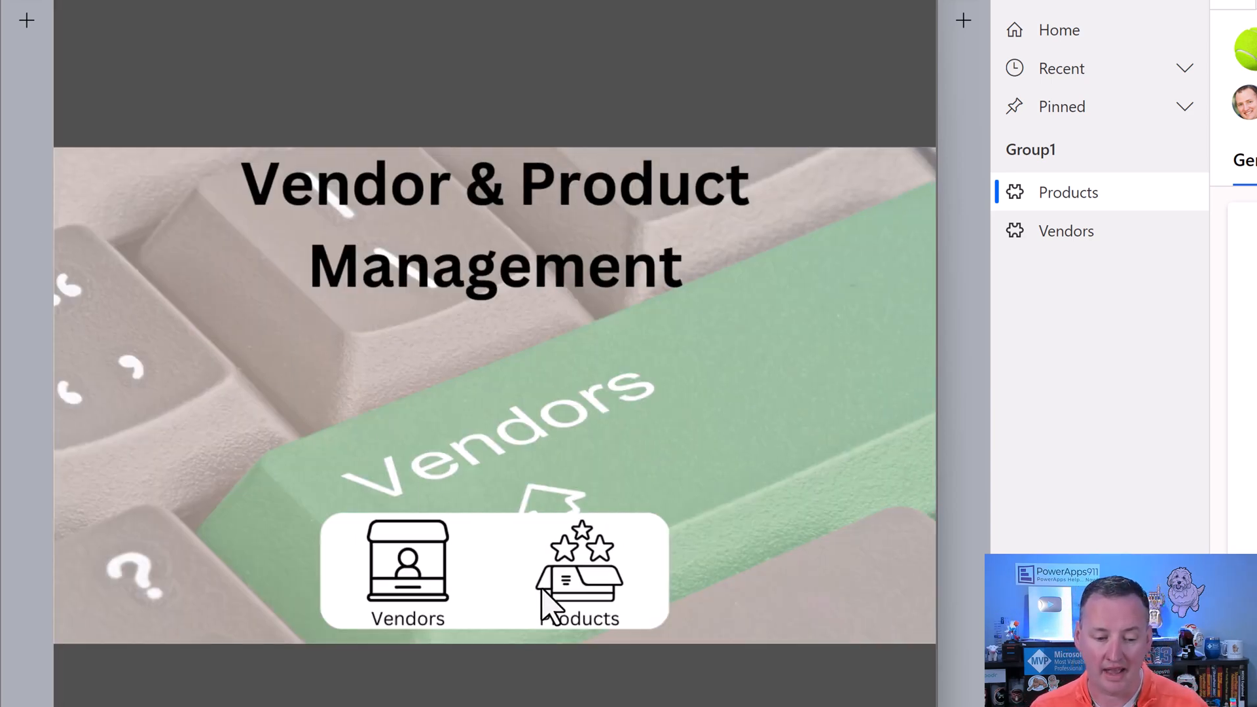
left_click(578, 569)
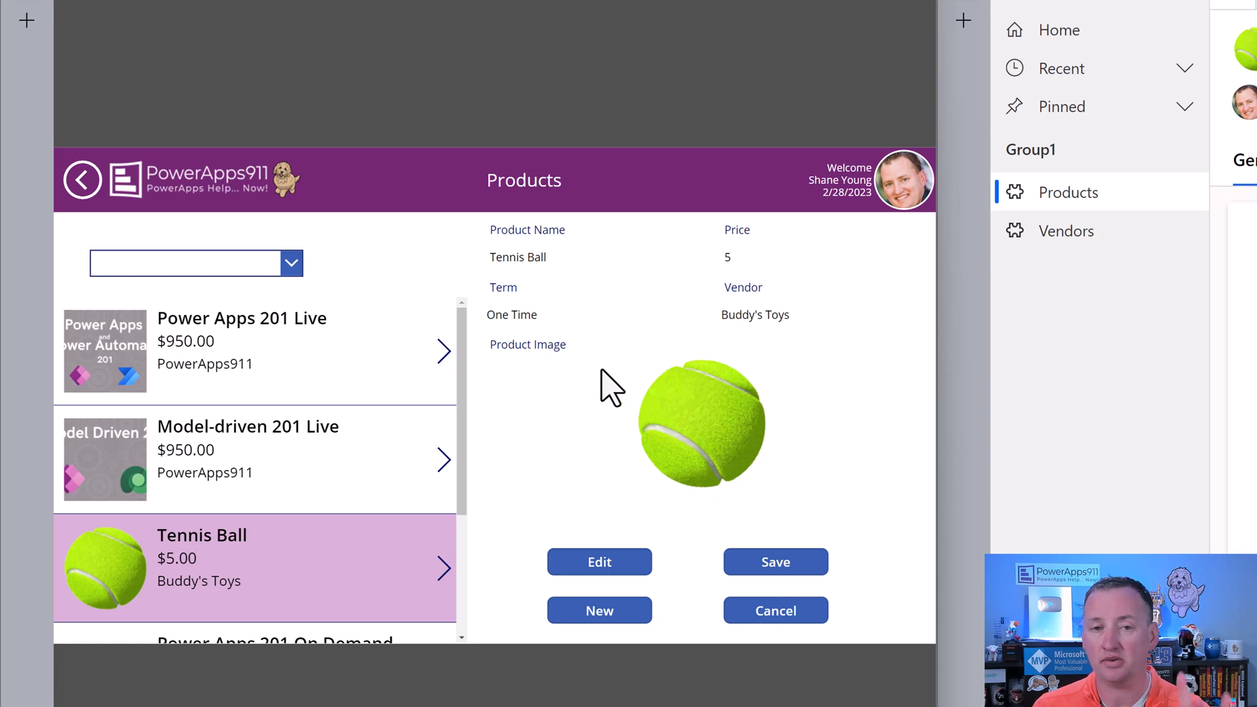
mouse_move(574, 398)
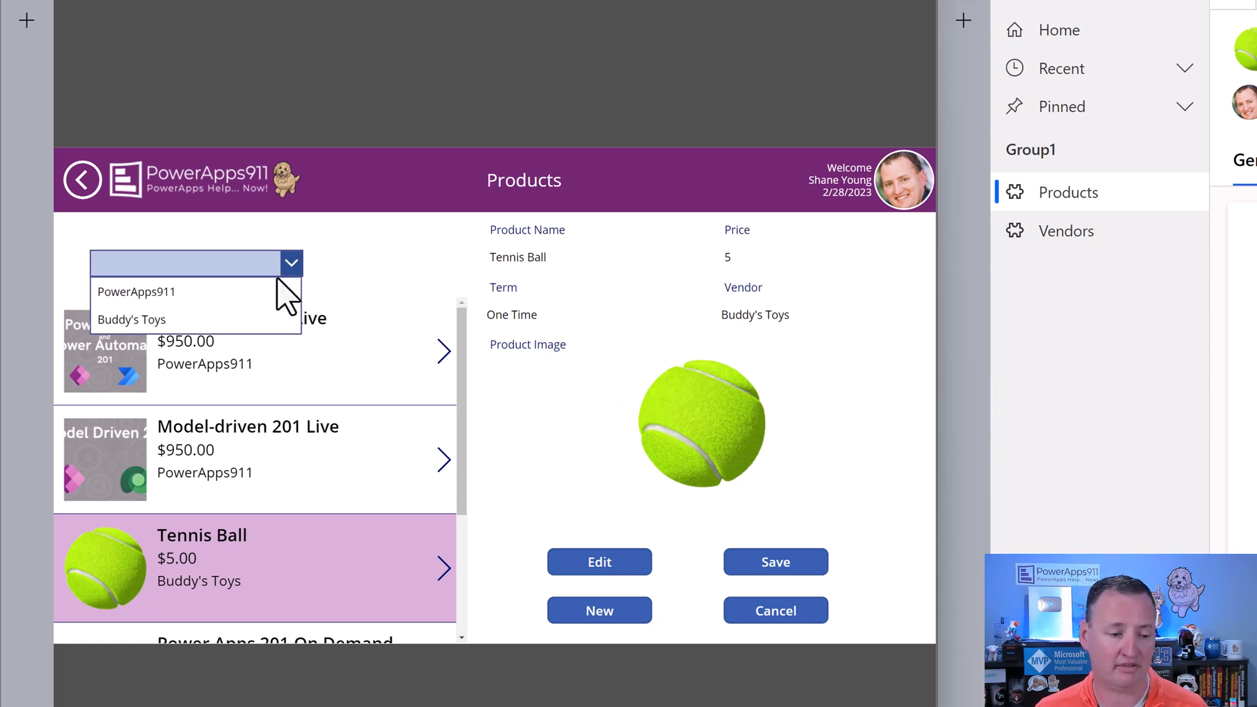
left_click(135, 290)
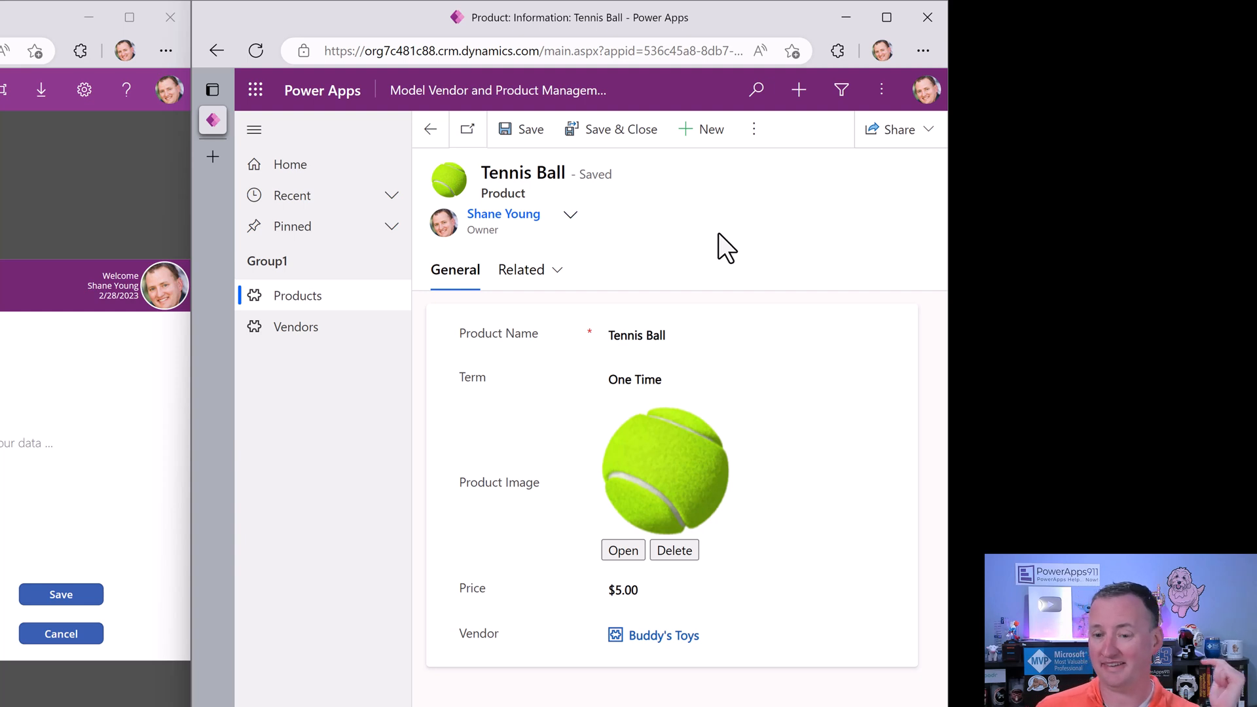
mouse_move(296, 326)
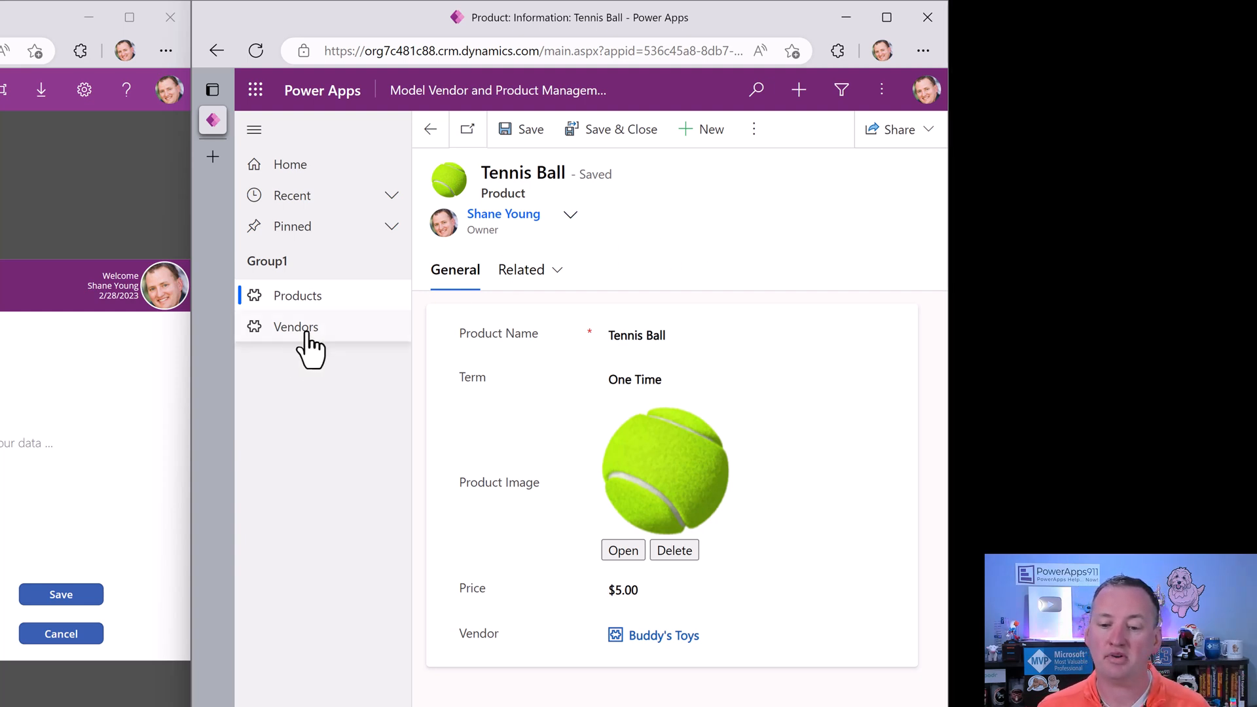
- From the Vendors list, open the Buddy's Toys vendor record in the model-driven app
left_click(296, 326)
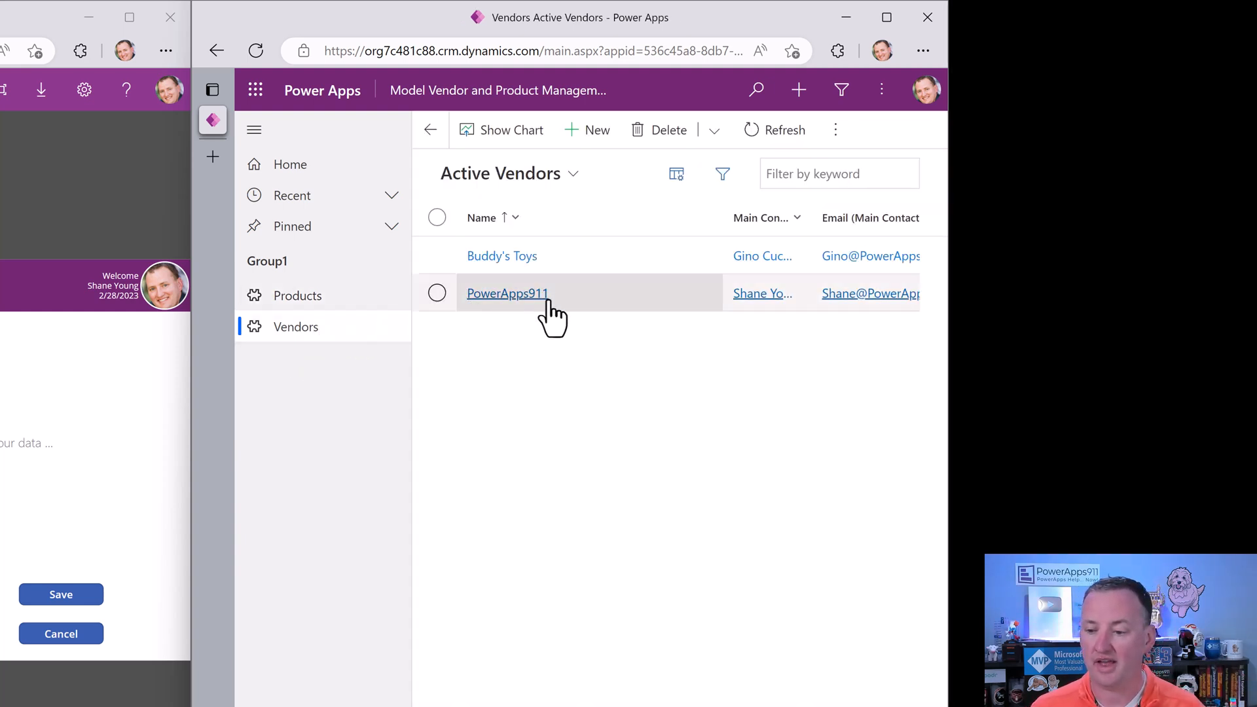
left_click(502, 255)
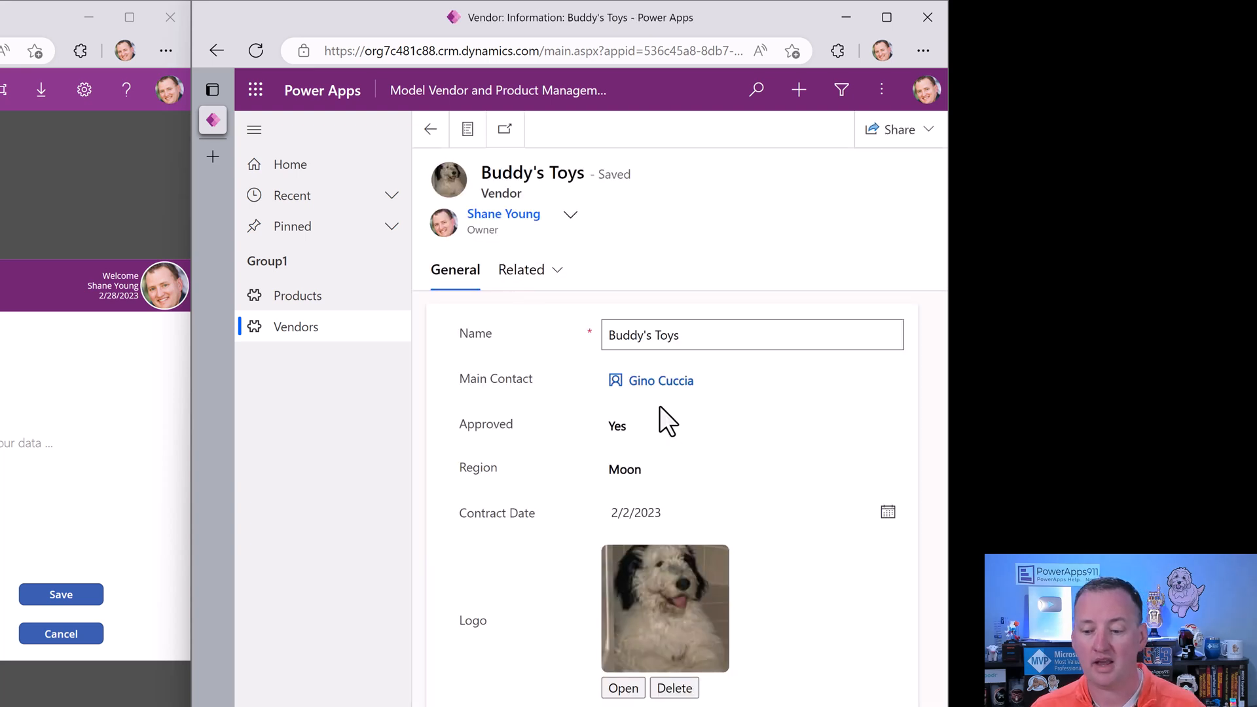
left_click(665, 424)
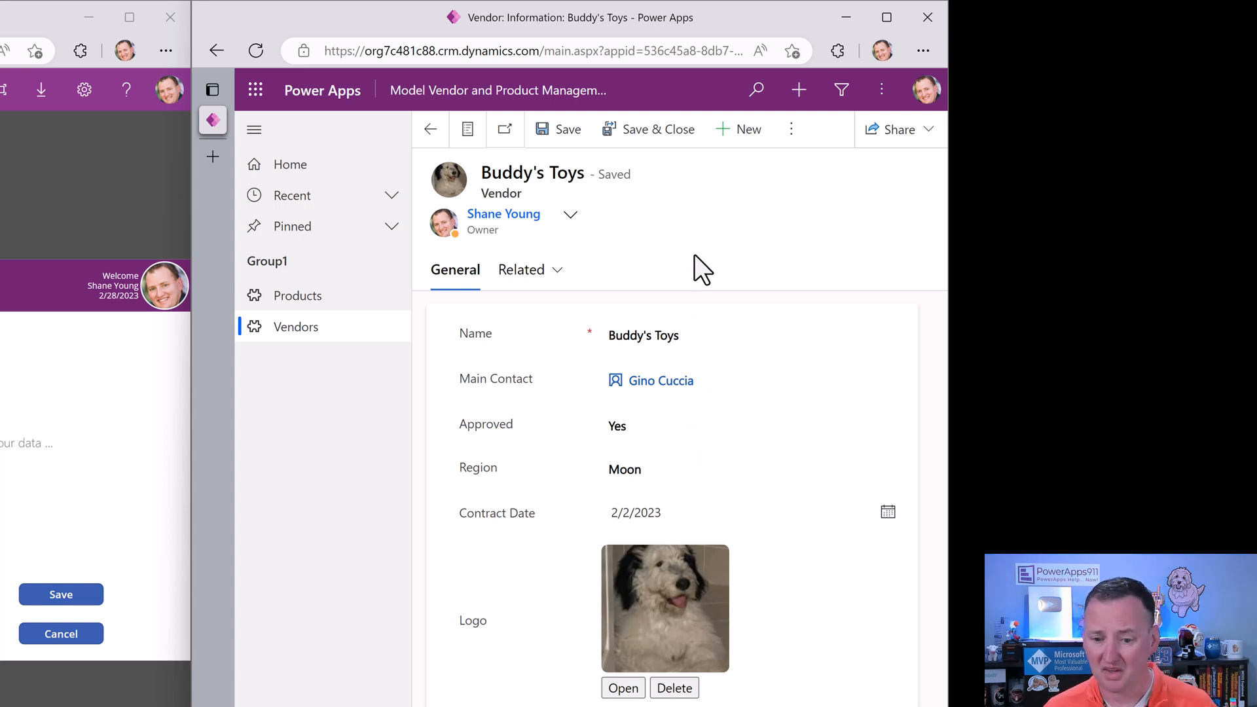
left_click(297, 294)
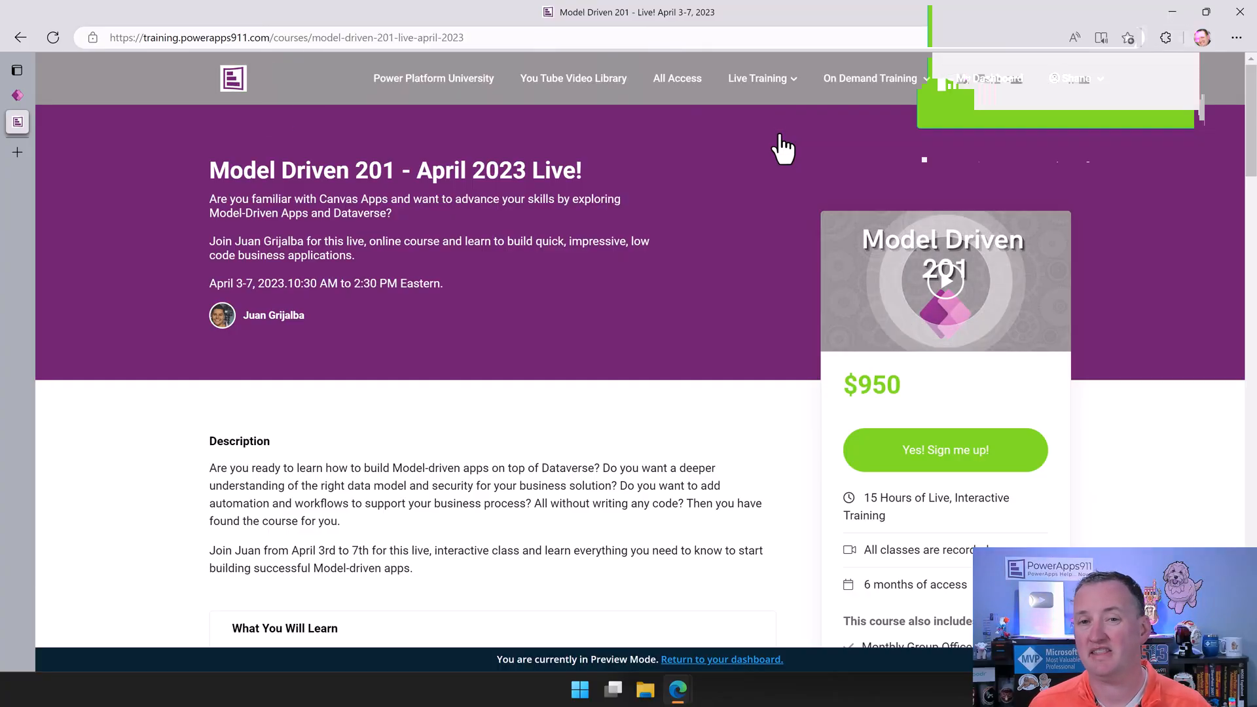
- View the Power Apps and Power Automate 201 - March 2023 course from the Live Training menu
left_click(757, 77)
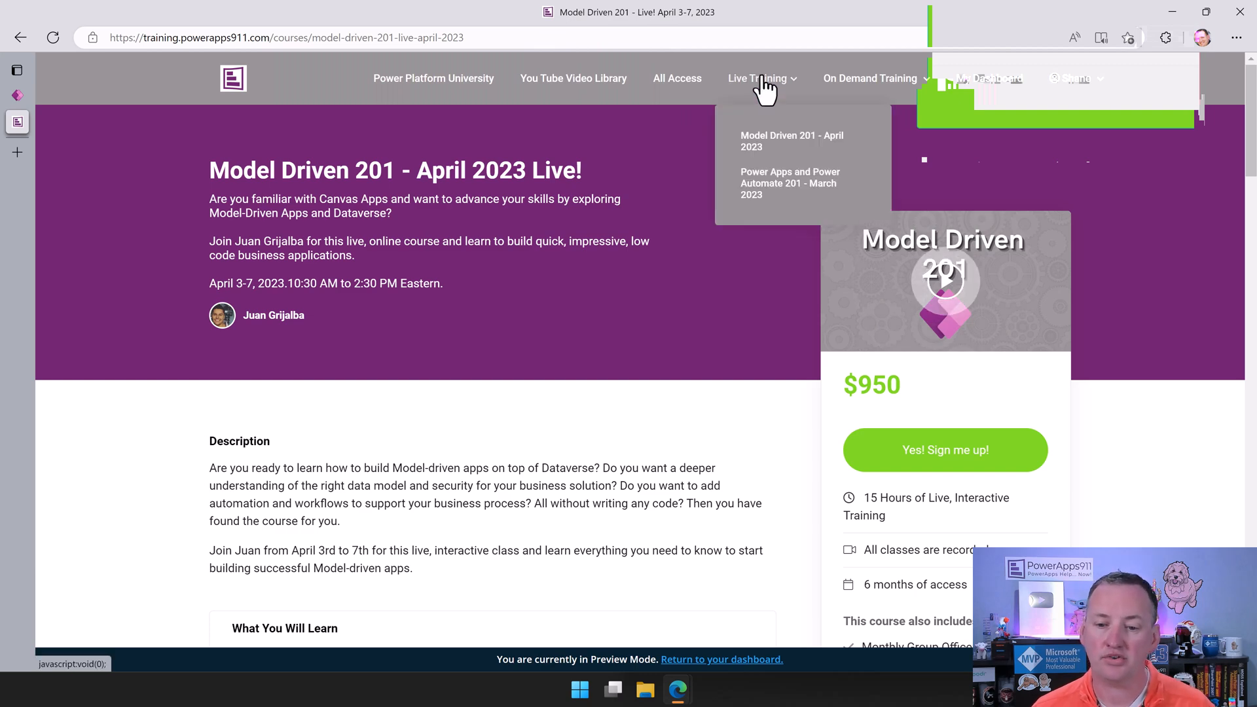
left_click(789, 183)
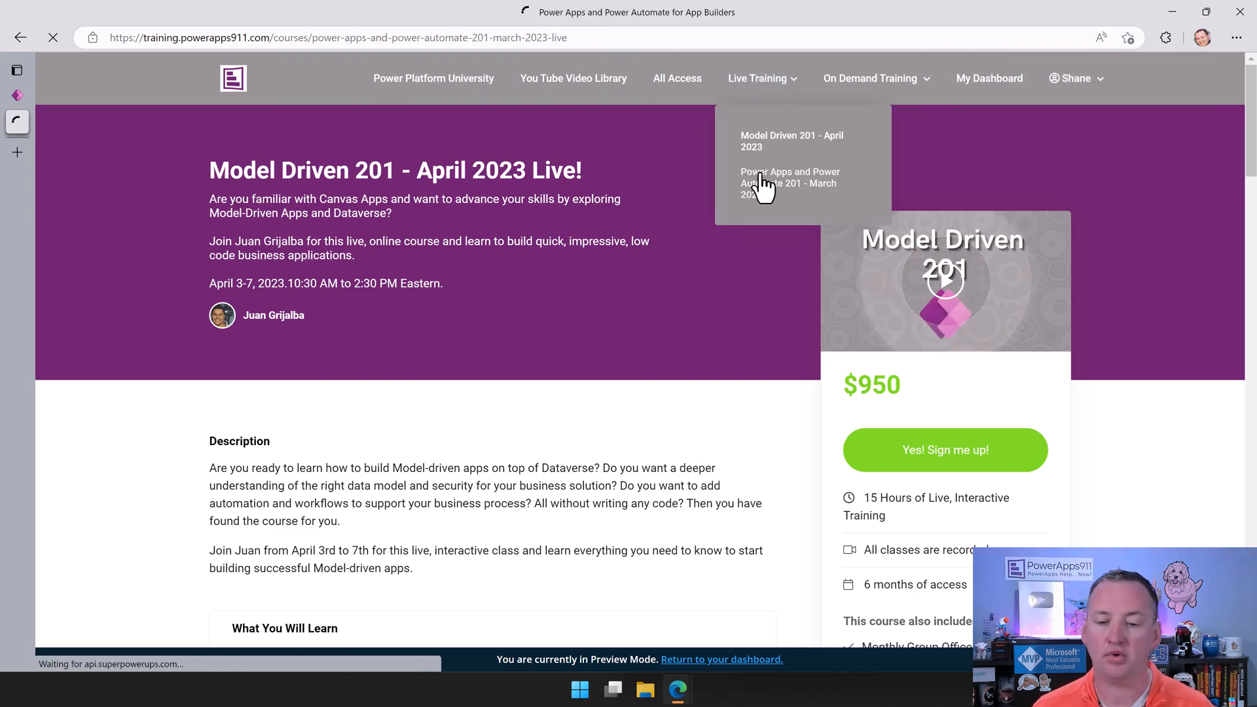
left_click(789, 177)
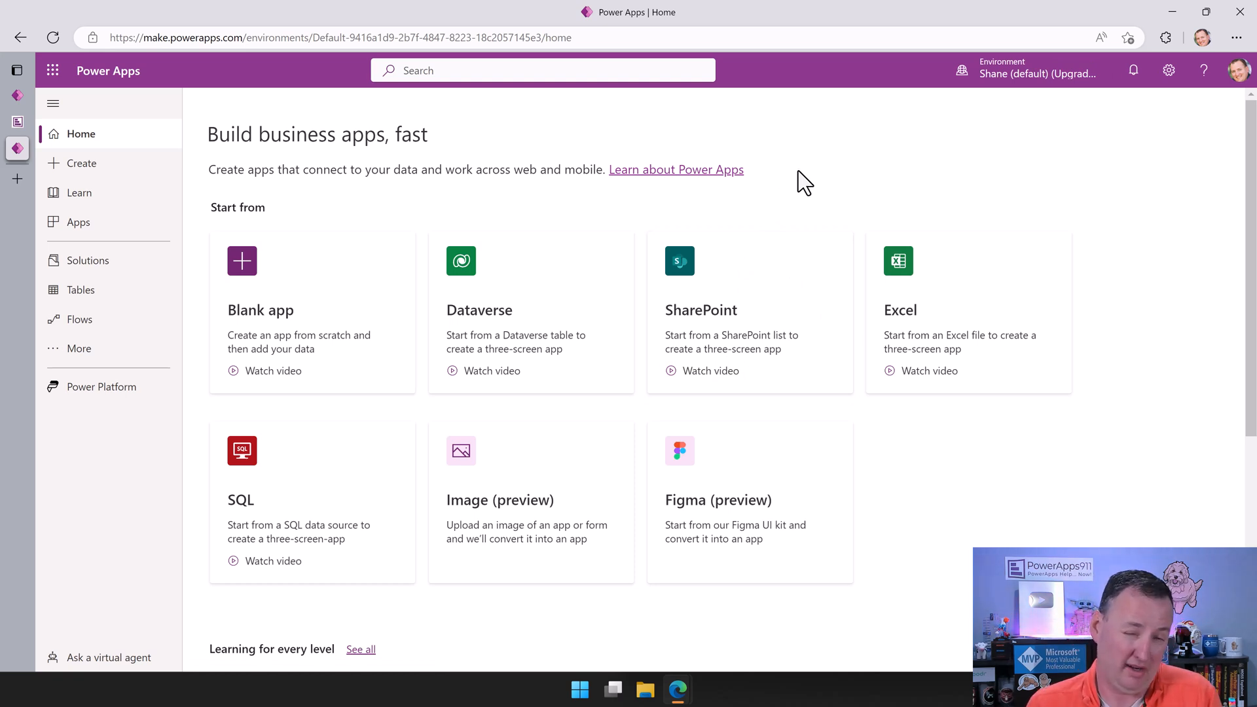
mouse_move(80, 290)
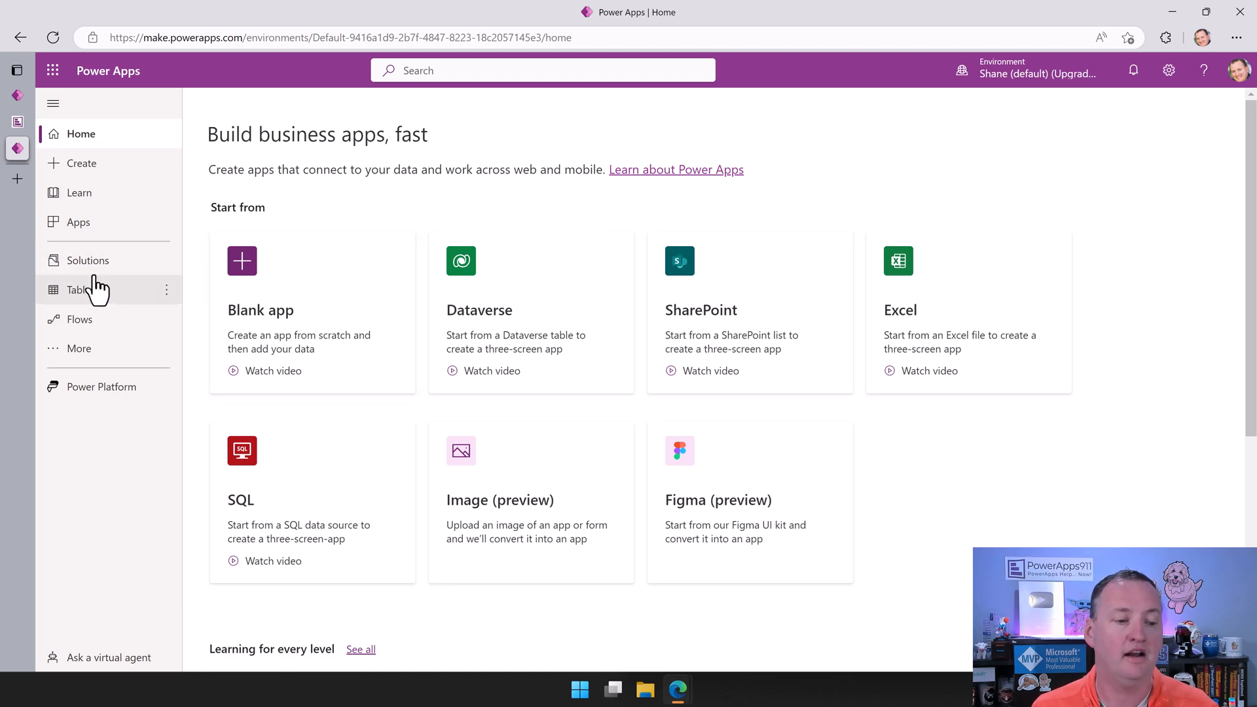
- Start a new solution from Solutions named 'Video Vendor and Product Apps'
left_click(87, 259)
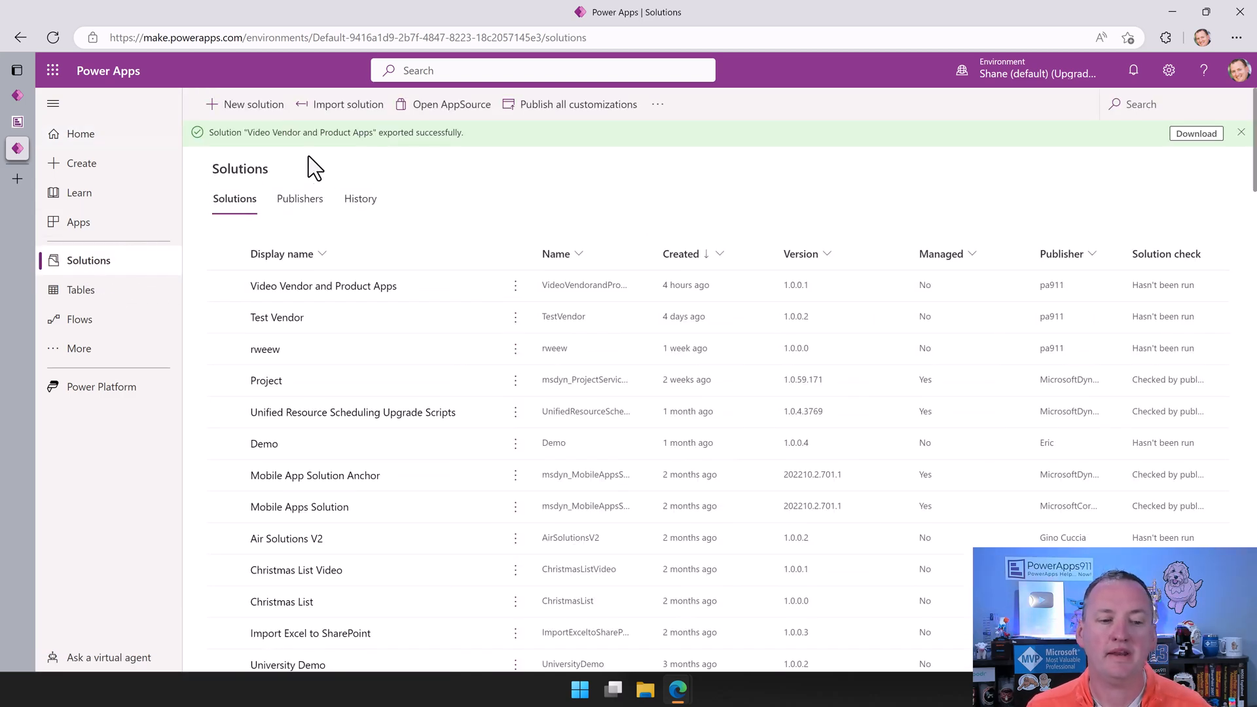
left_click(1241, 131)
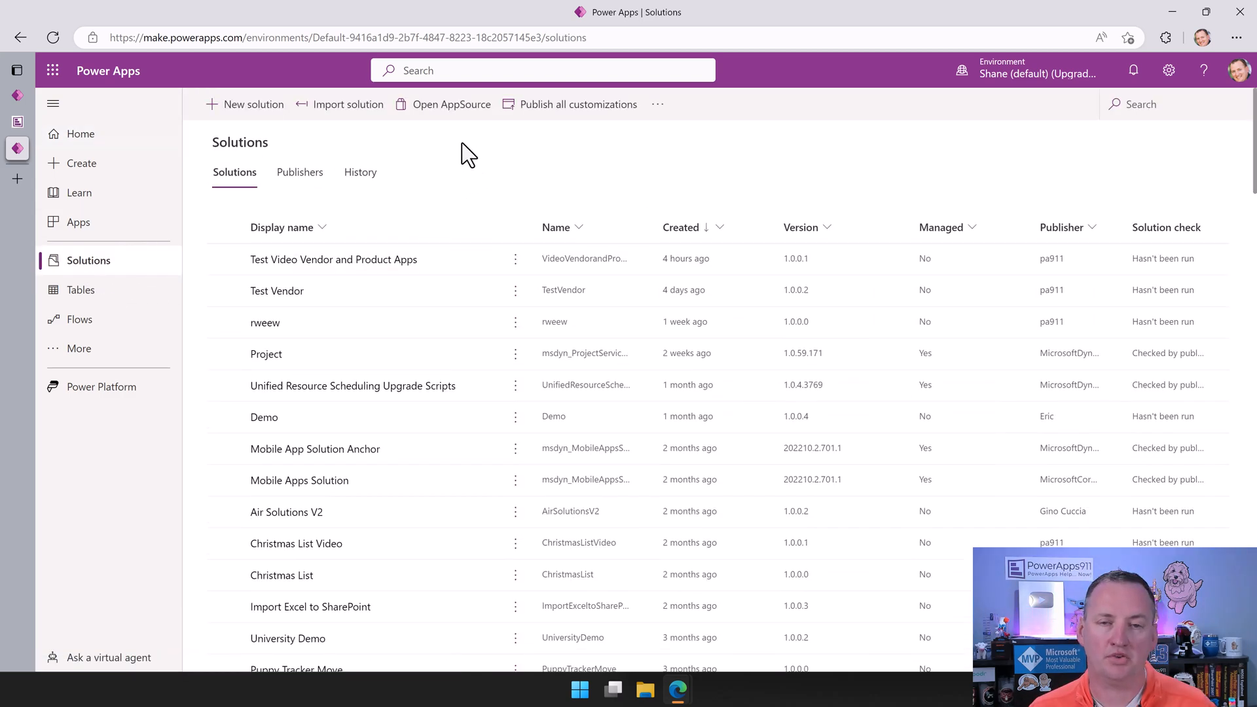
left_click(252, 103)
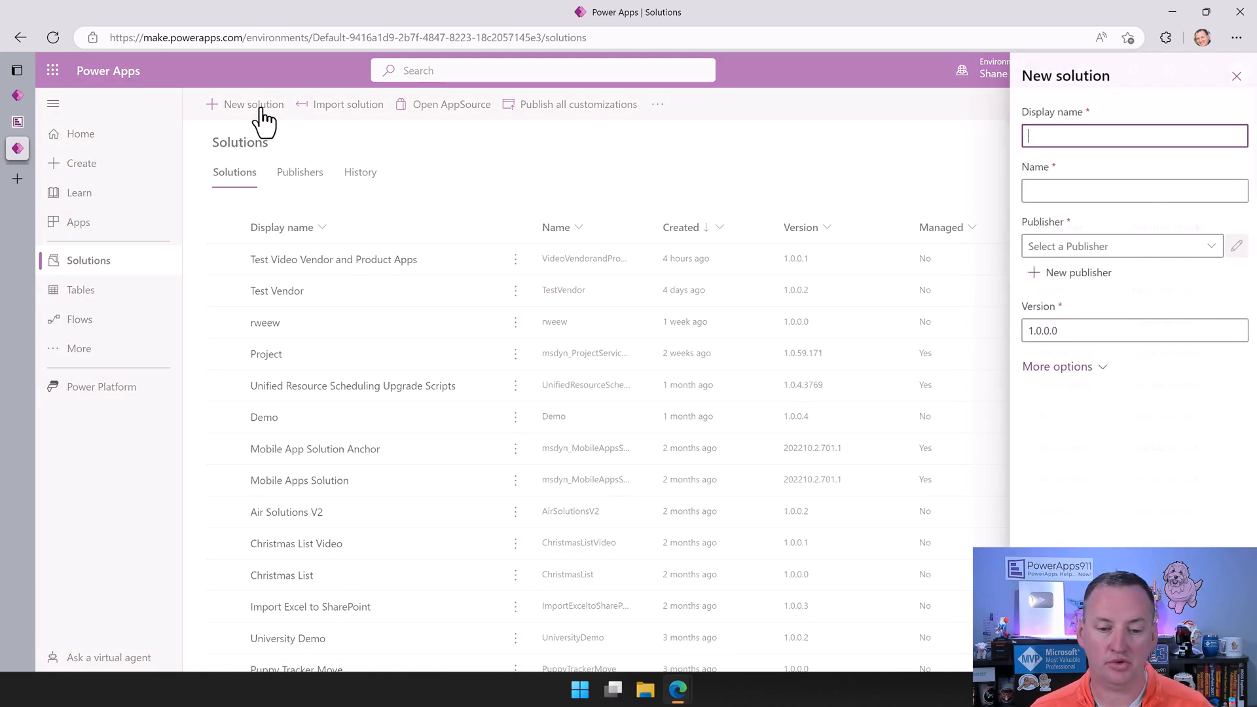
type("Video Vendor and Product Apps")
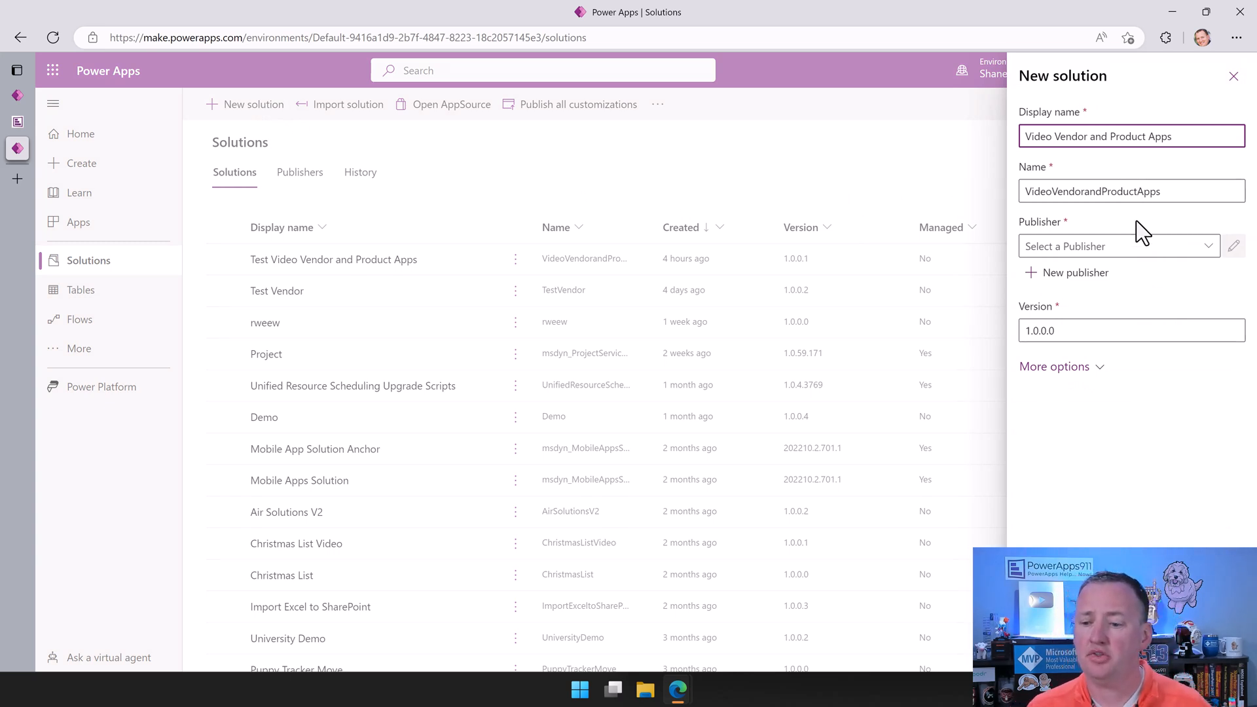
- Choose the pa911 (PowerApps911) publisher and create the solution
left_click(1118, 246)
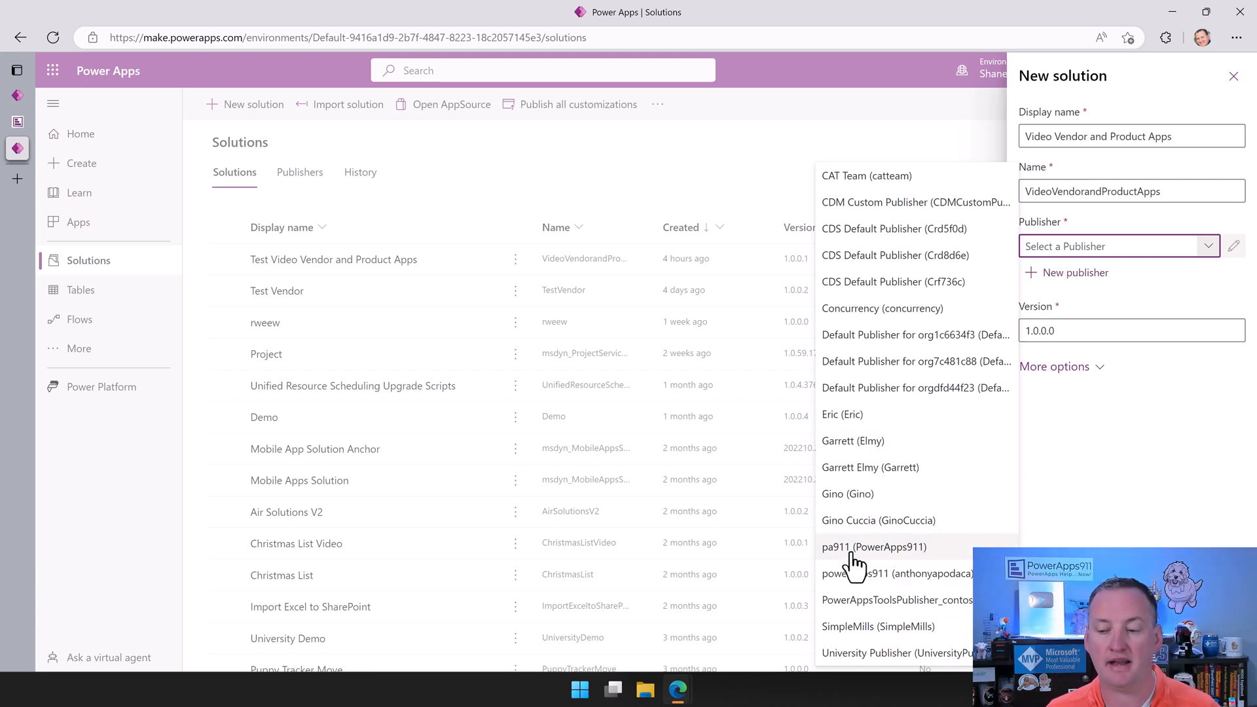
left_click(873, 547)
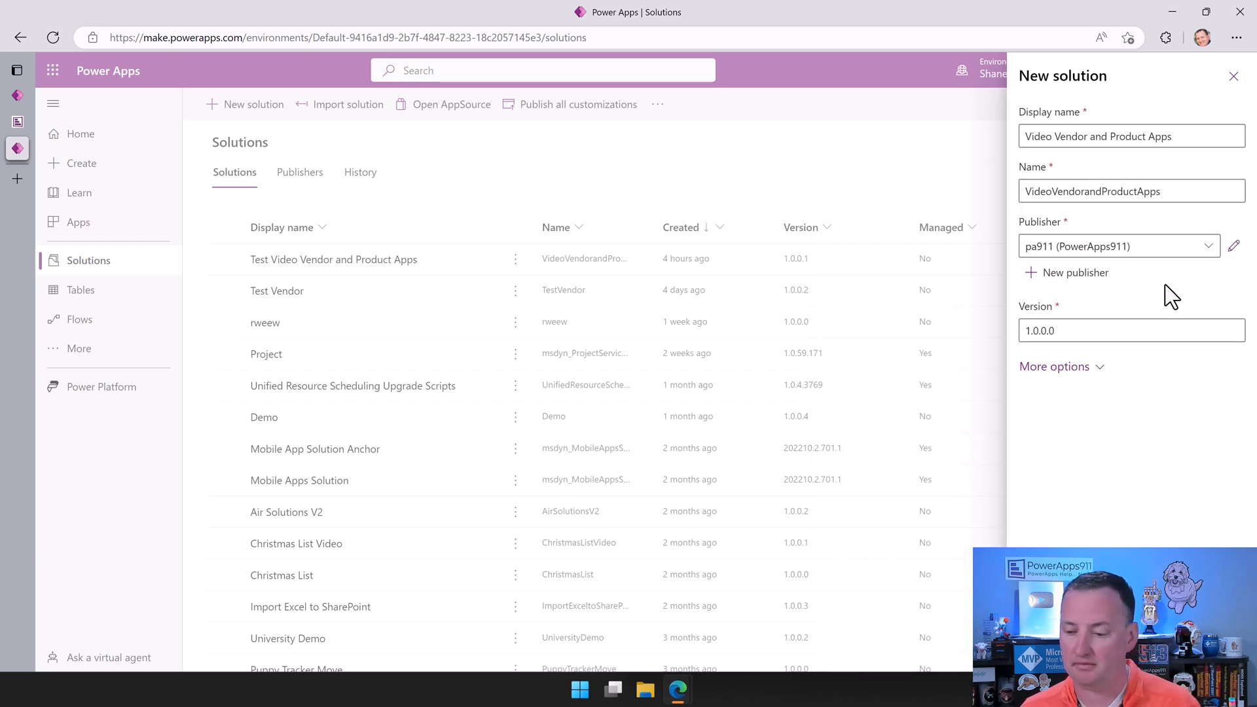
mouse_move(1054, 366)
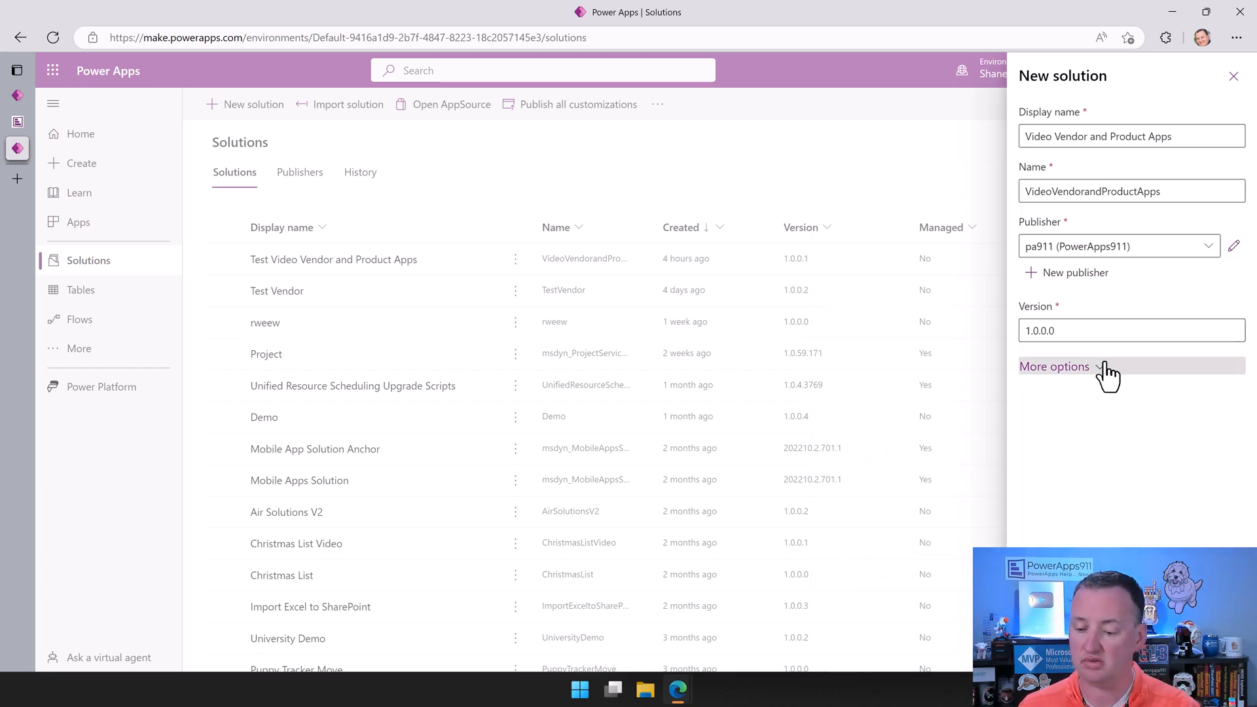
left_click(1047, 646)
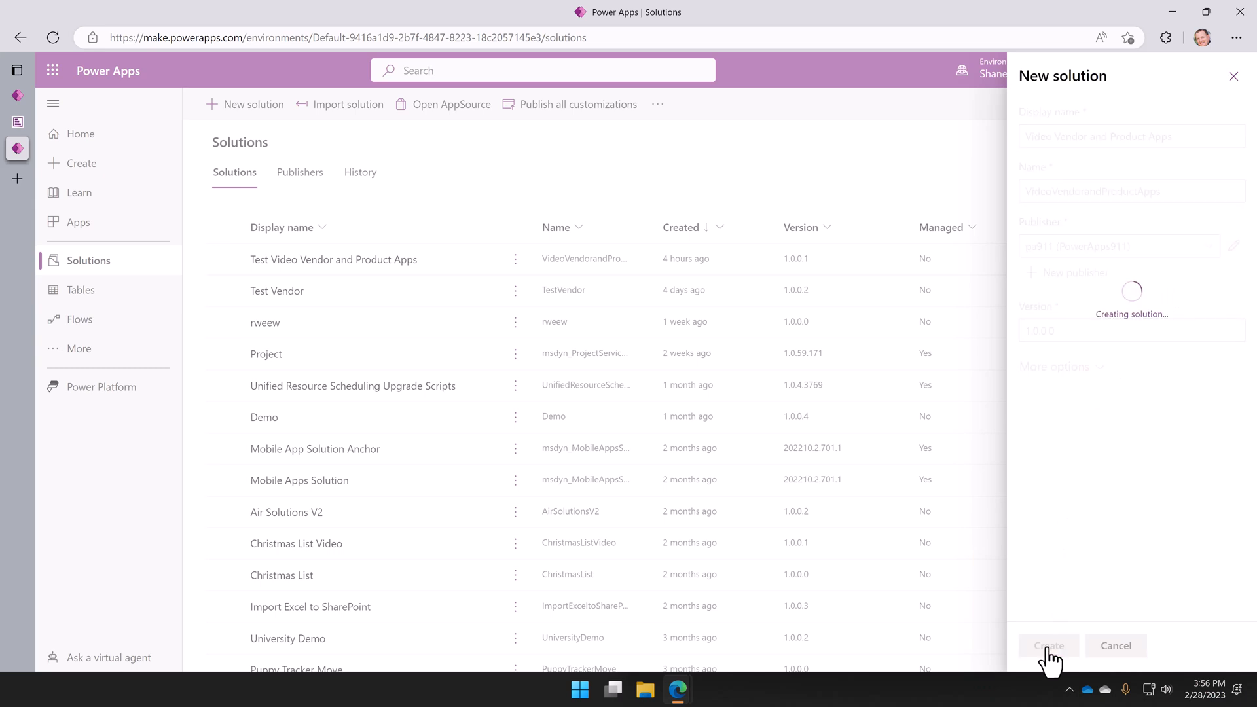
left_click(1047, 646)
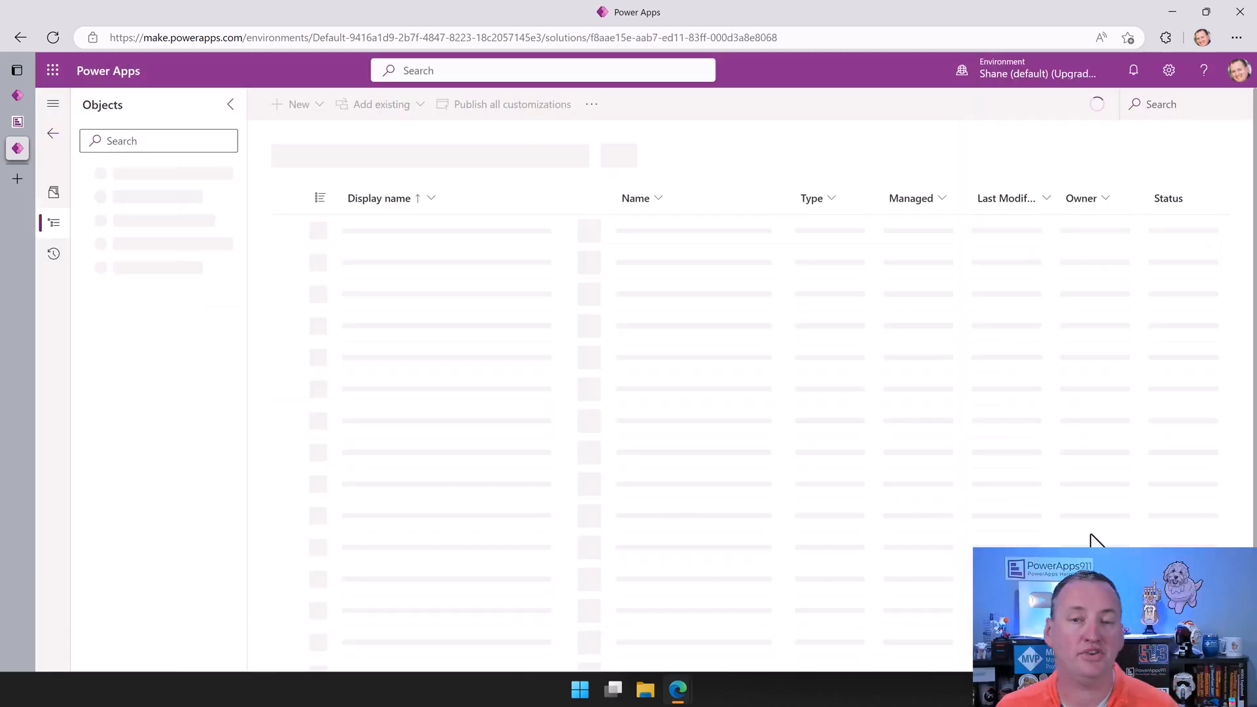